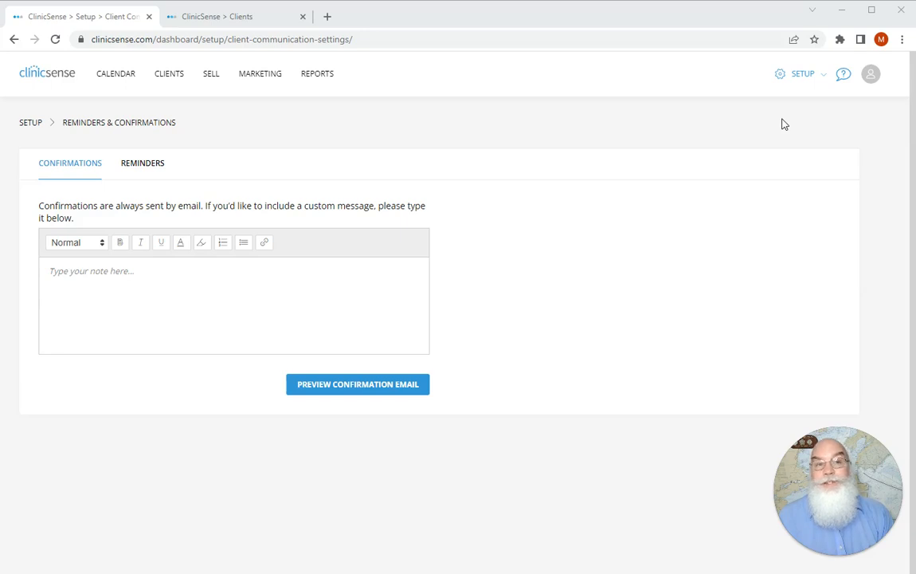
Step: Review the Setup menu and the Reminders tab timing (1 week and 1 day before), then go to the client record
left_click(803, 73)
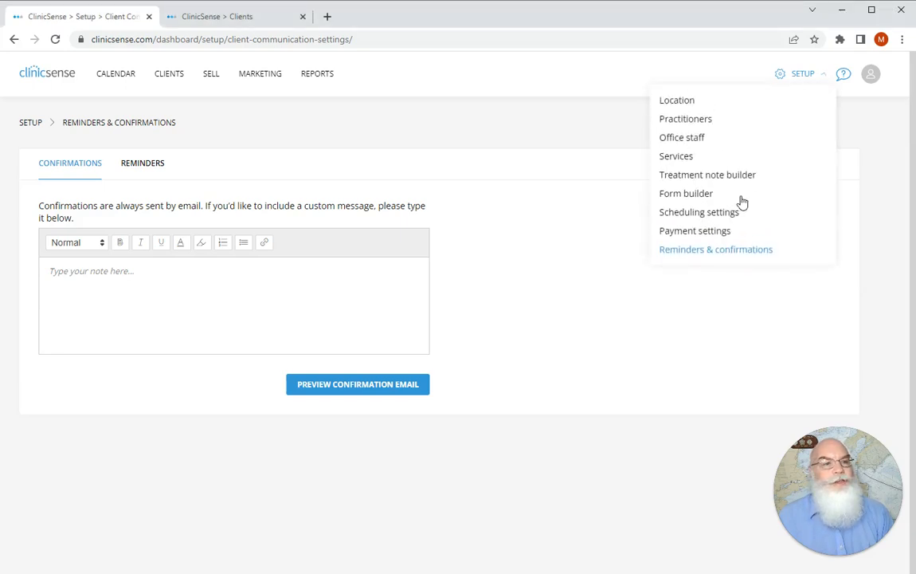
mouse_move(543, 164)
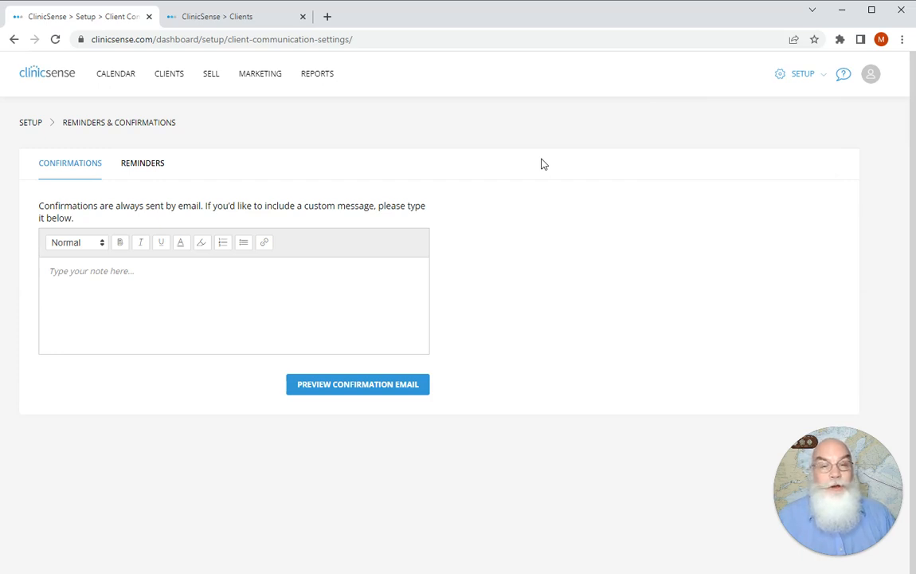
mouse_move(456, 229)
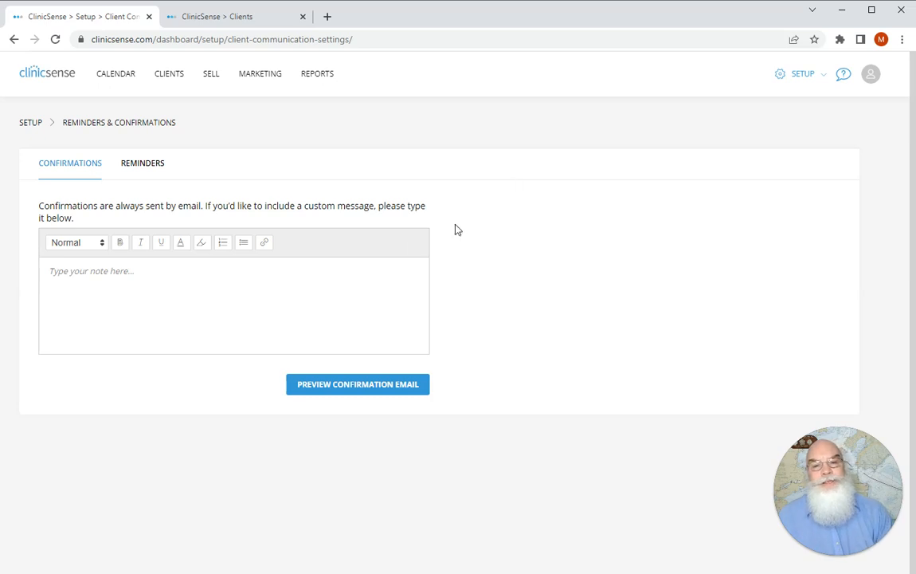
mouse_move(341, 277)
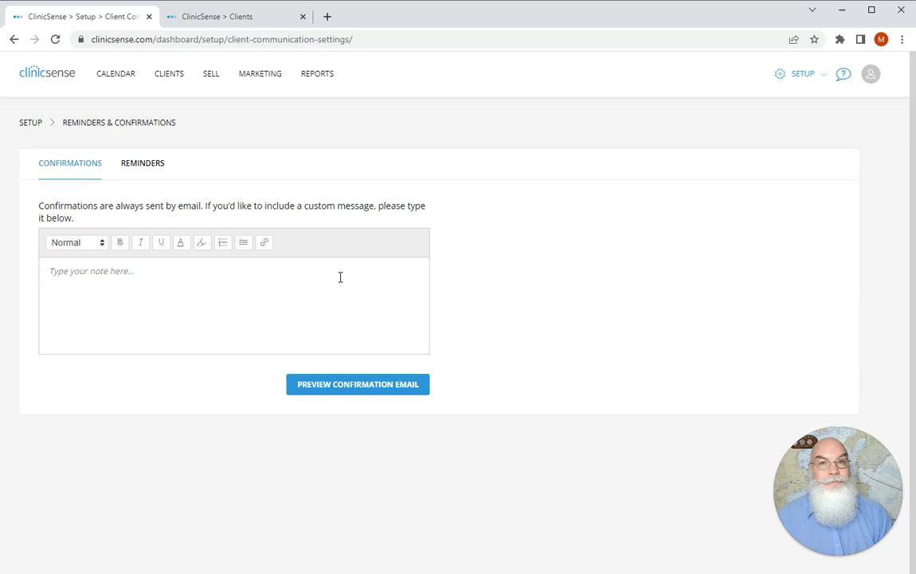
mouse_move(150, 169)
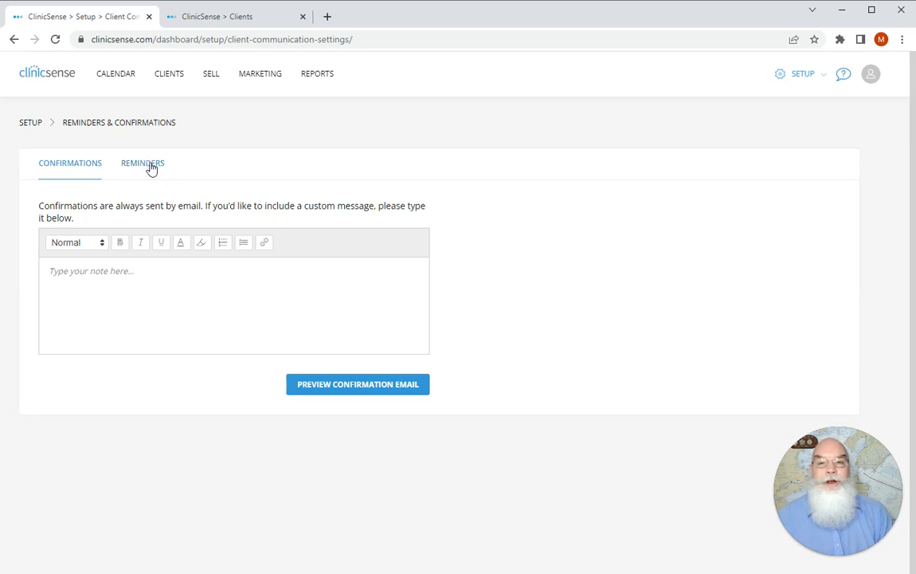
left_click(142, 162)
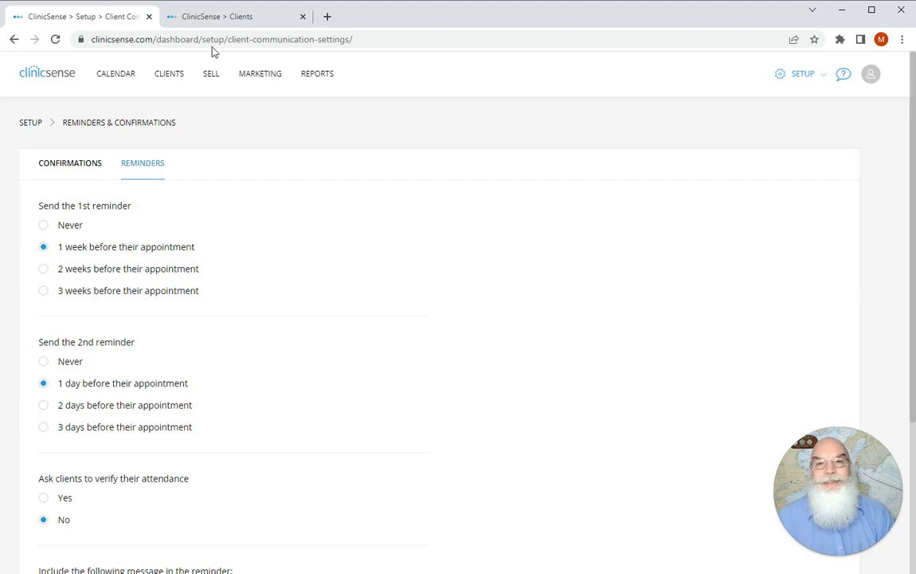
left_click(239, 15)
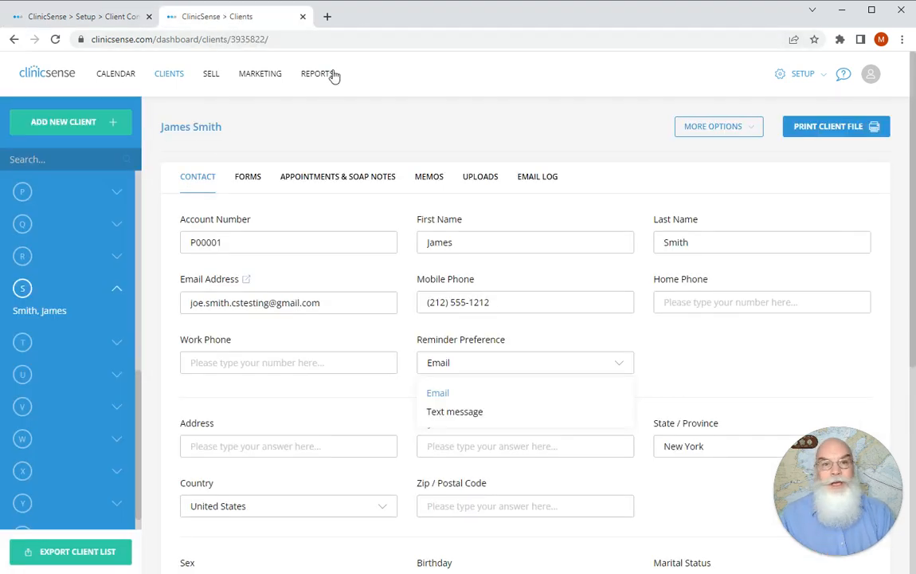
mouse_move(462, 341)
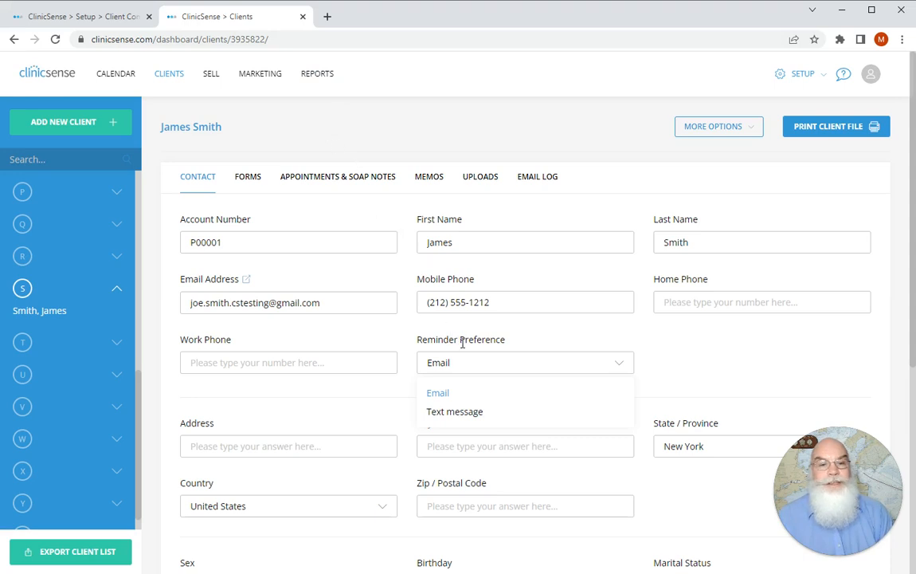
mouse_move(464, 416)
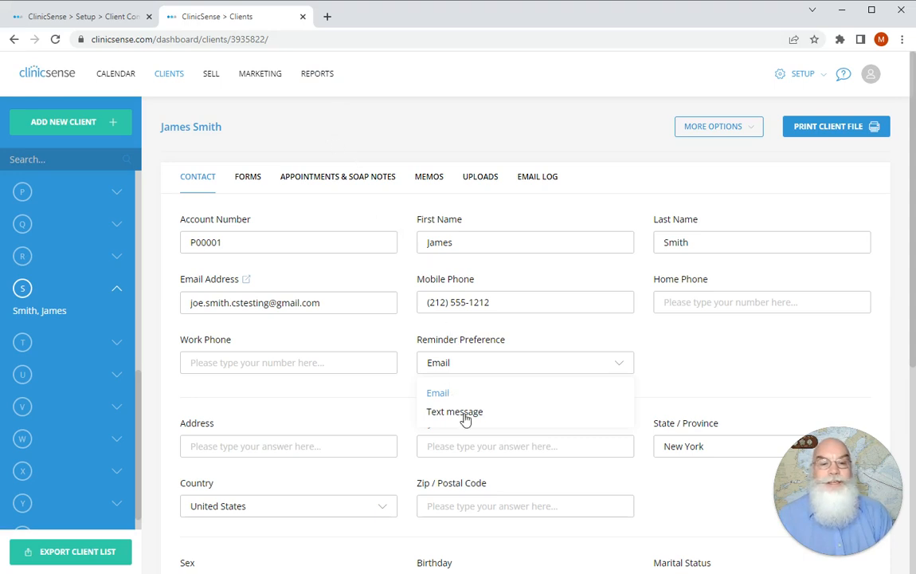
mouse_move(466, 420)
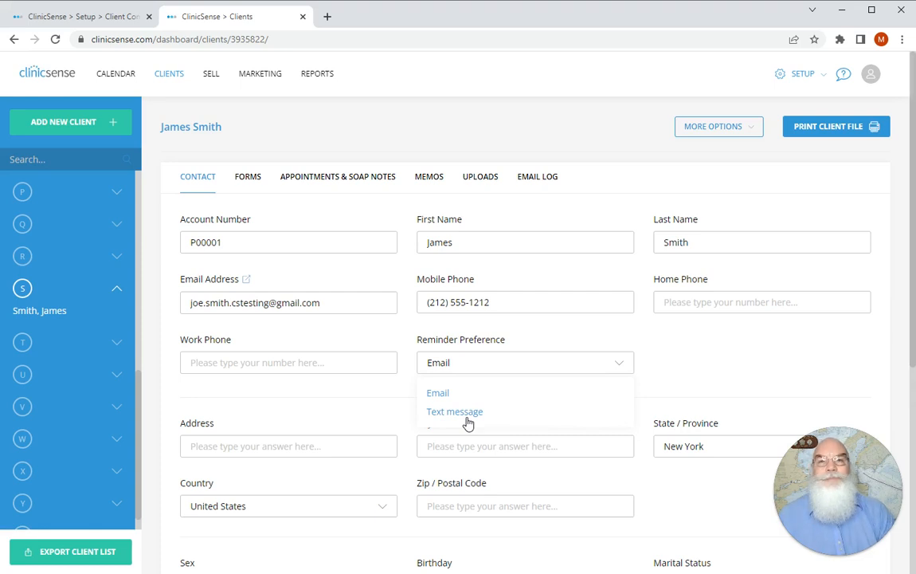
Step: Return from the client's reminder preference (Email) to the reminder settings page
left_click(77, 14)
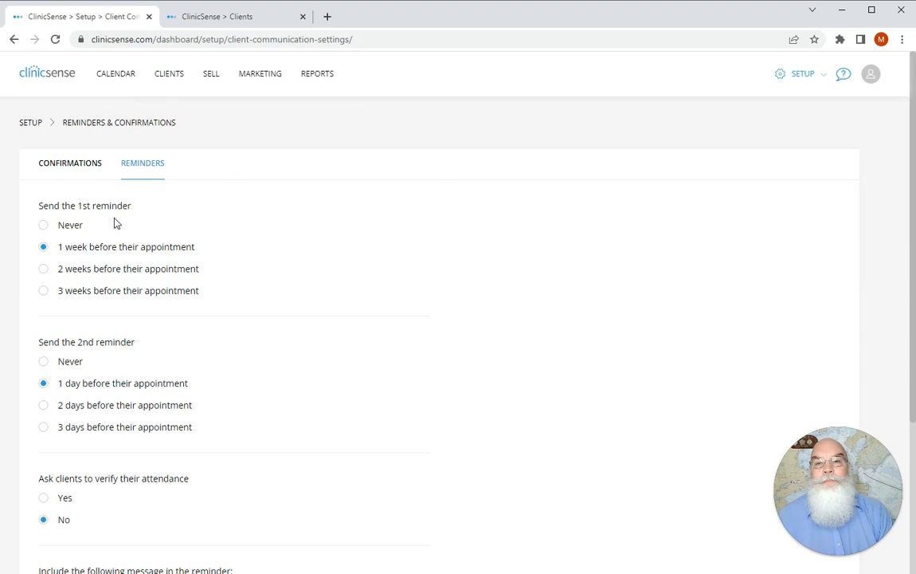
mouse_move(107, 210)
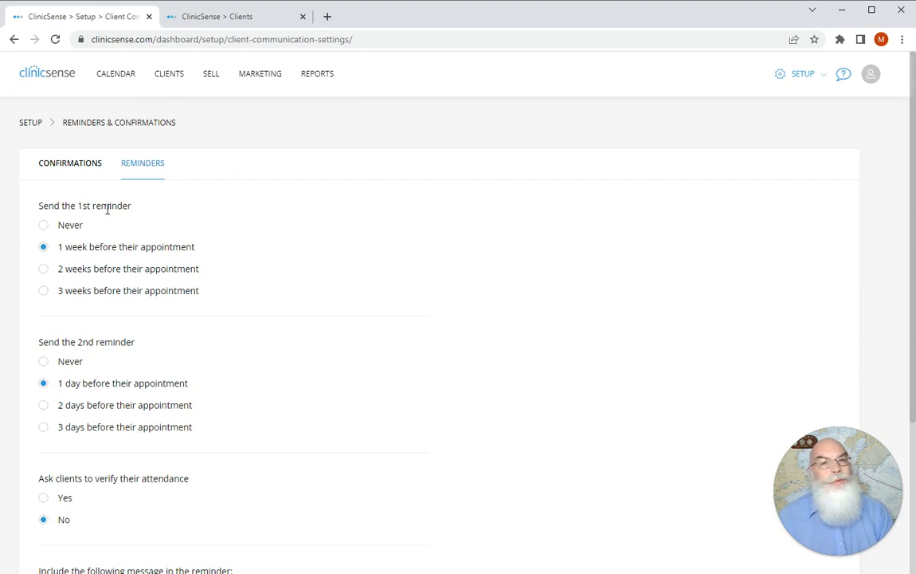
mouse_move(110, 217)
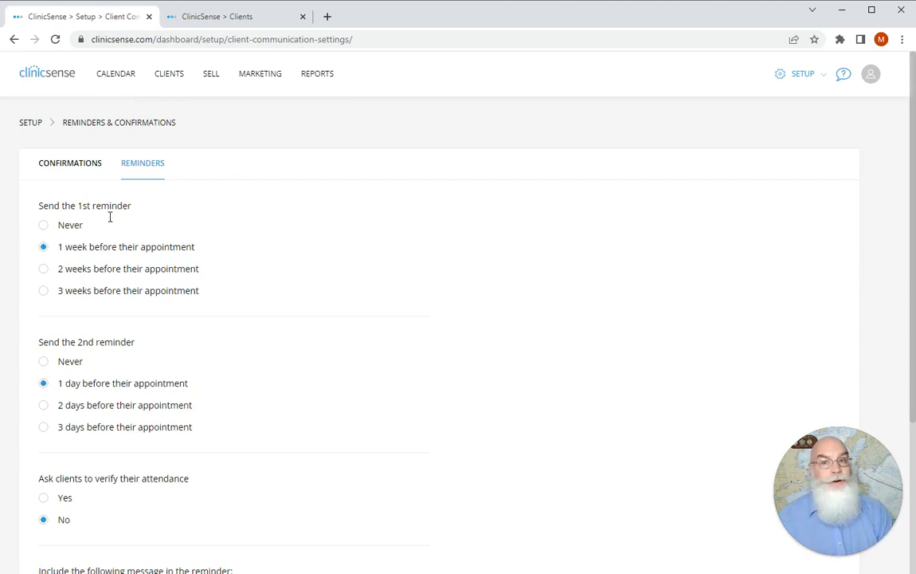
mouse_move(94, 363)
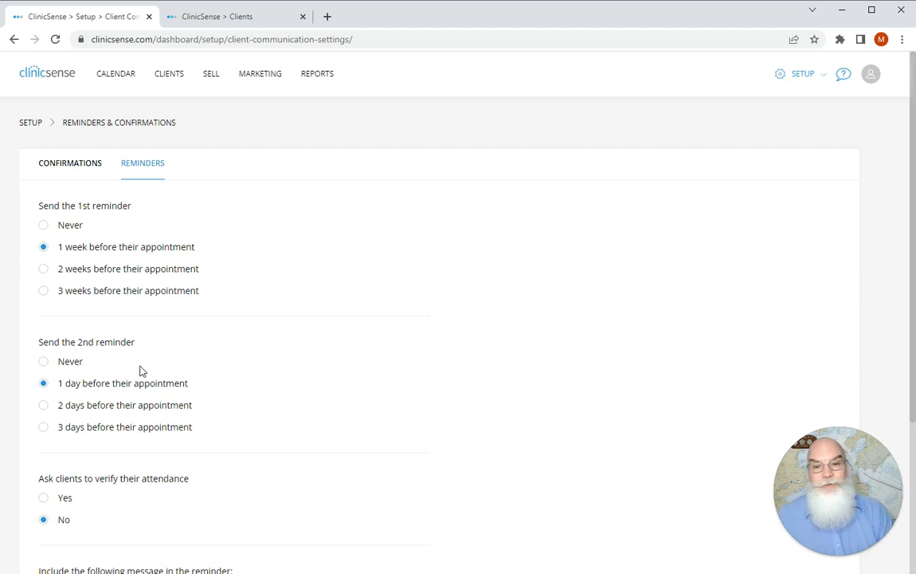
Step: Scroll down to attendance verification (No) and the empty optional reminder message
scroll("down", 3)
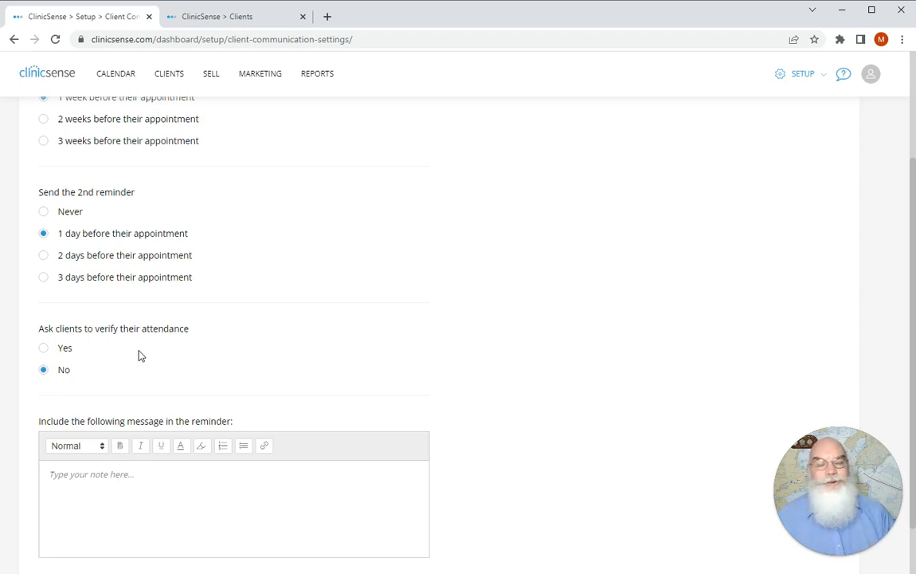
scroll("down", 3)
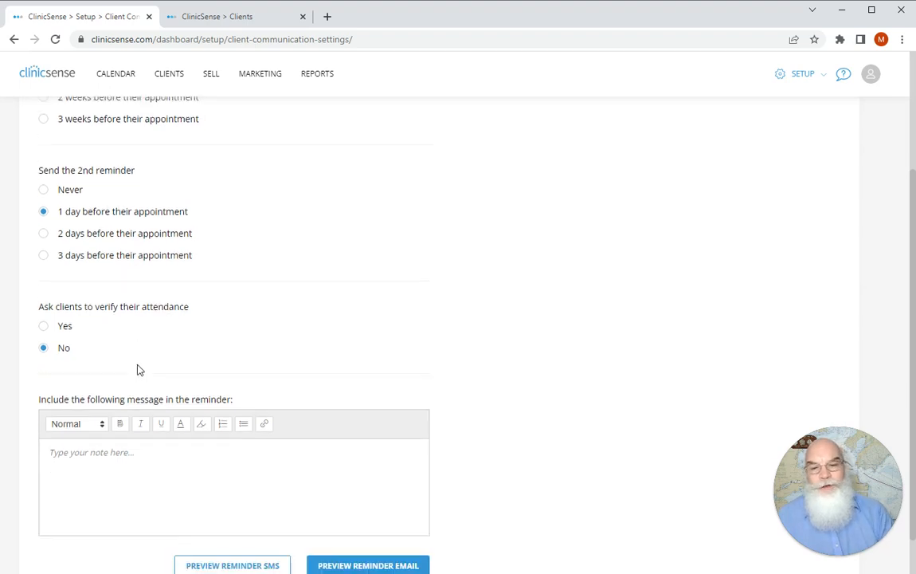
scroll("down", 3)
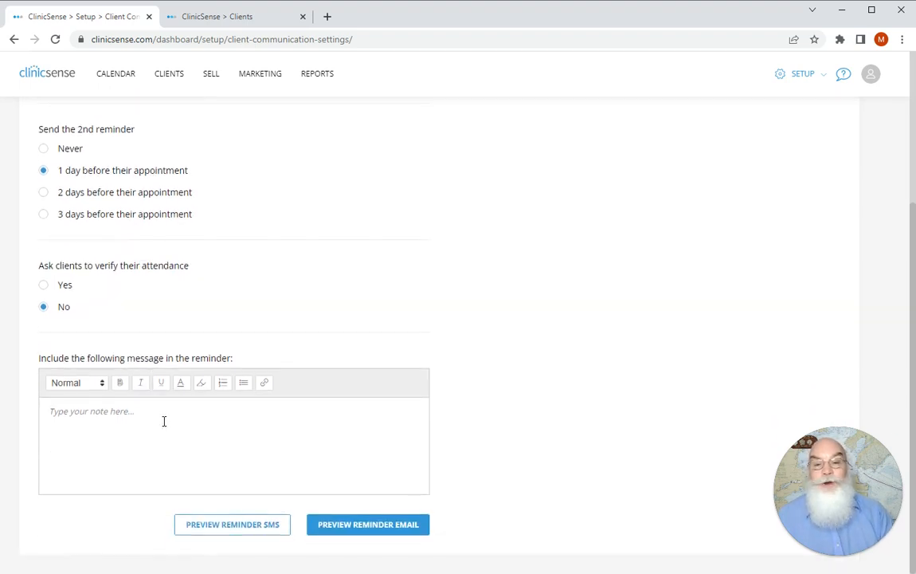